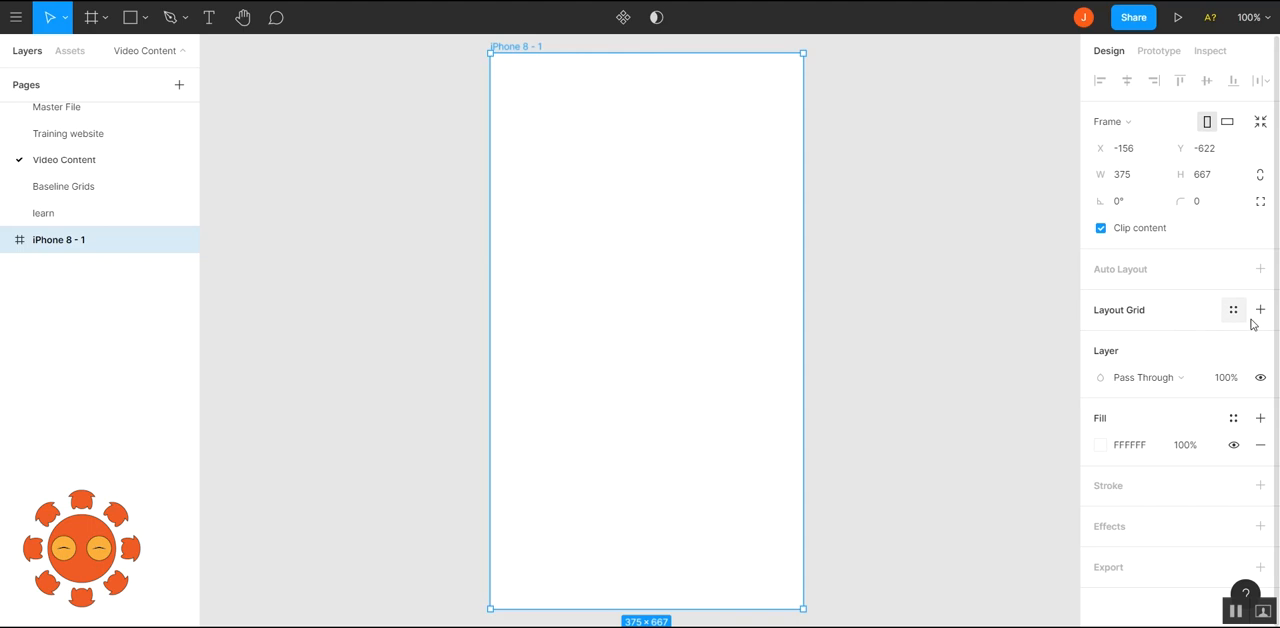
- Add a layout grid to the iPhone 8 frame and set its cell size to 100 px
click(1260, 308)
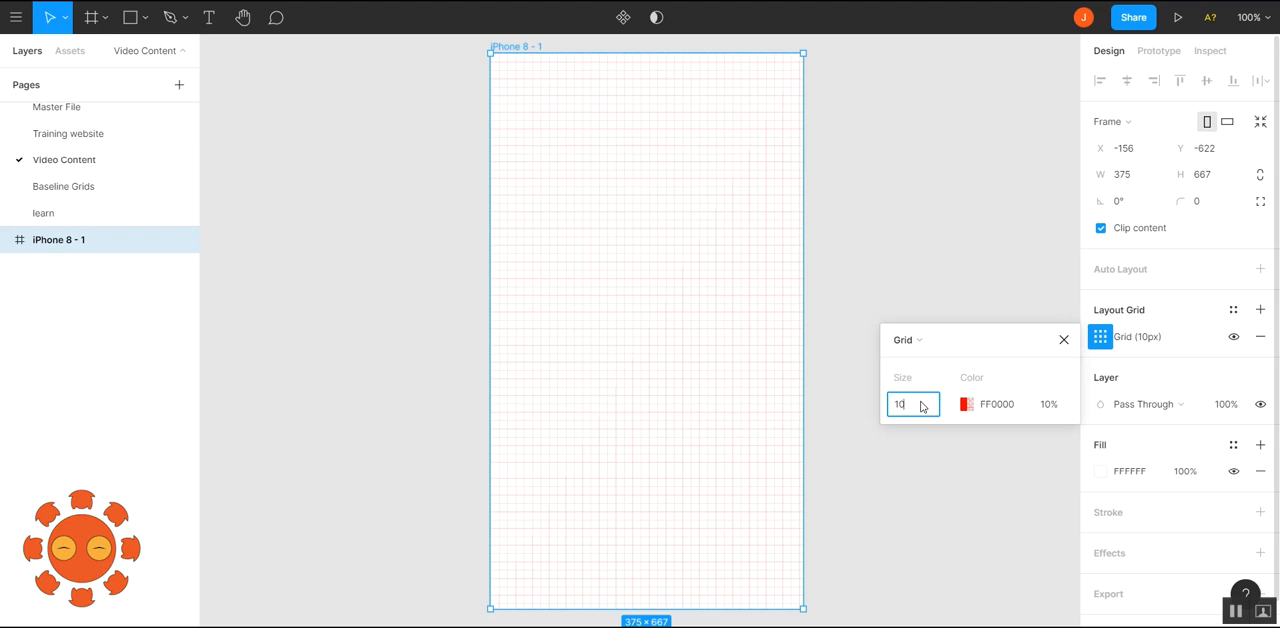
text(100)
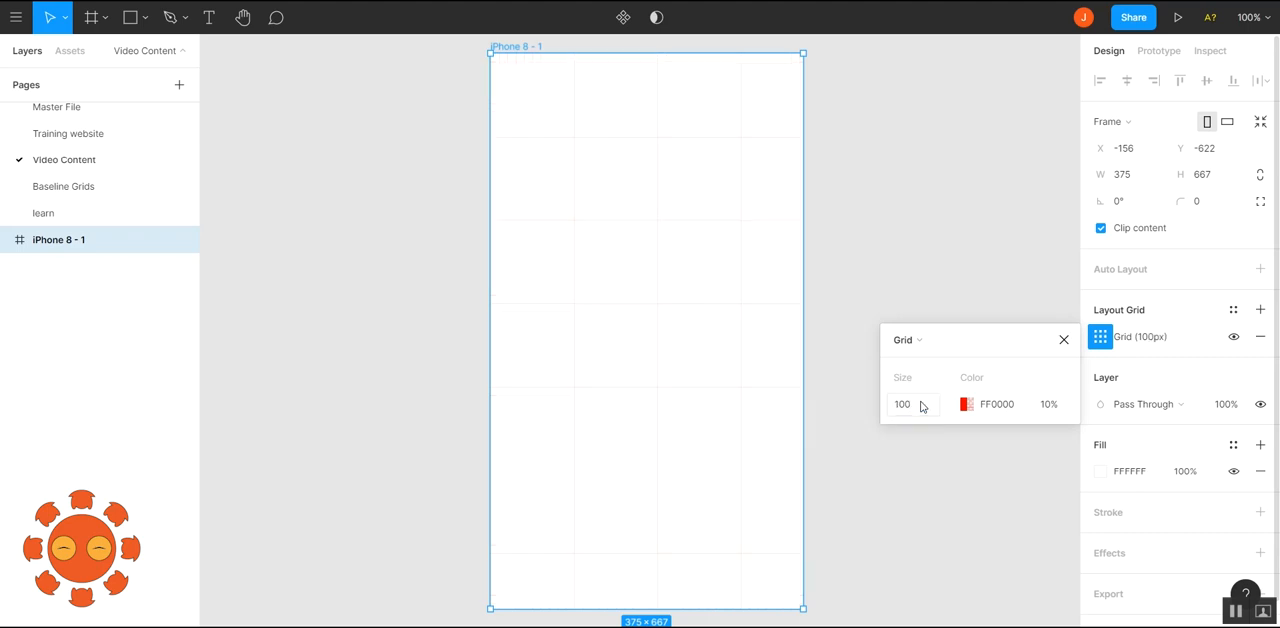
- Switch the grid to 50 stretched rows with 0 gutter at 30% opacity
click(908, 340)
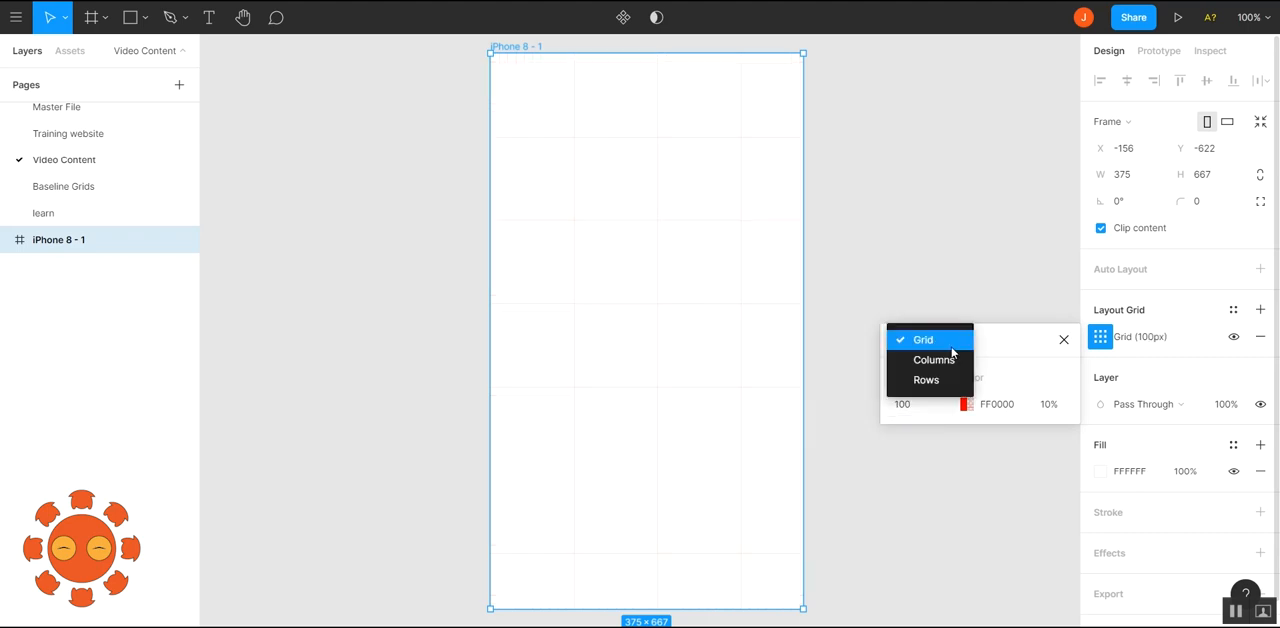
click(924, 380)
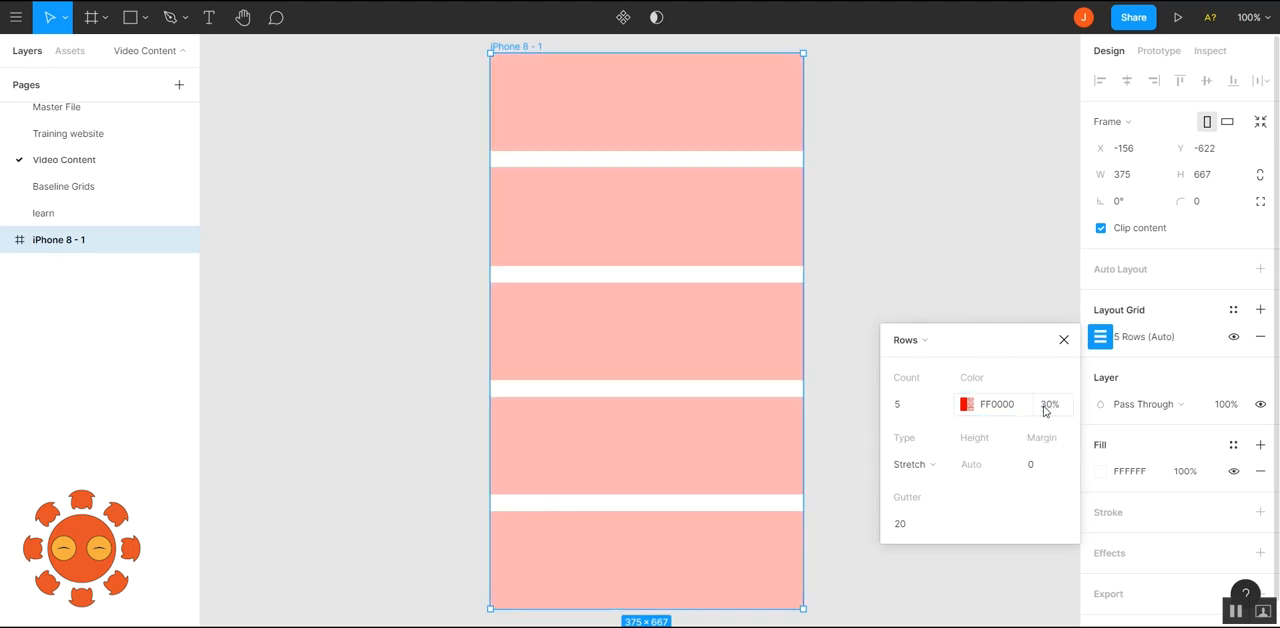
click(912, 524)
text(0)
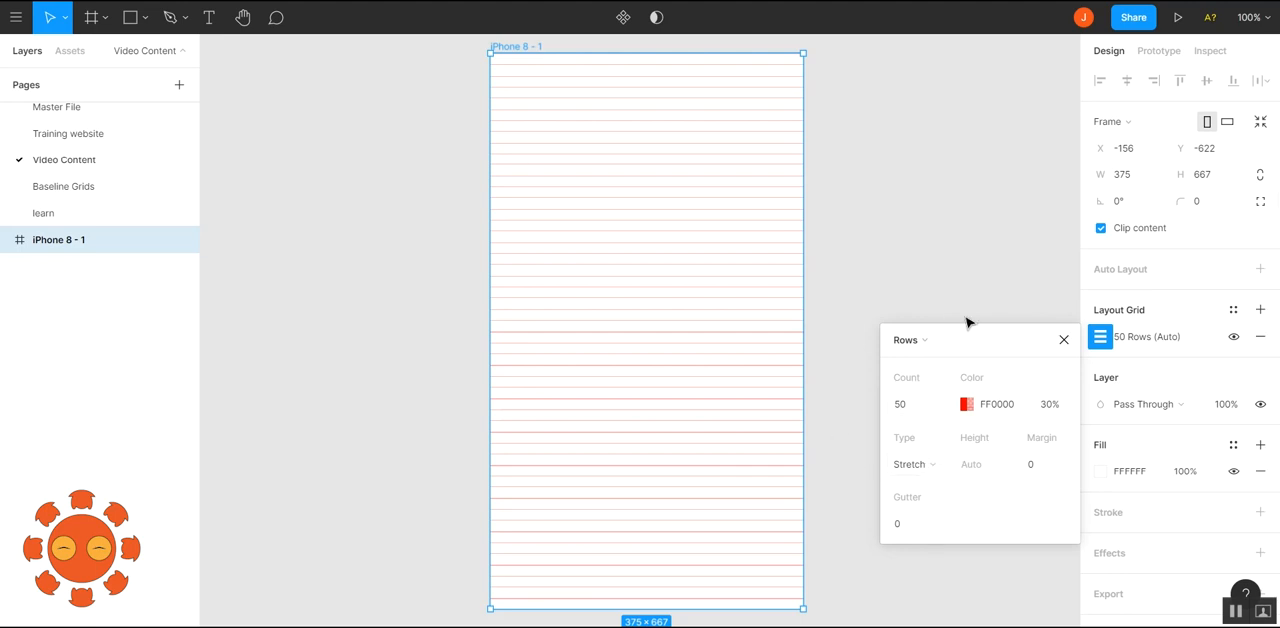
click(1100, 336)
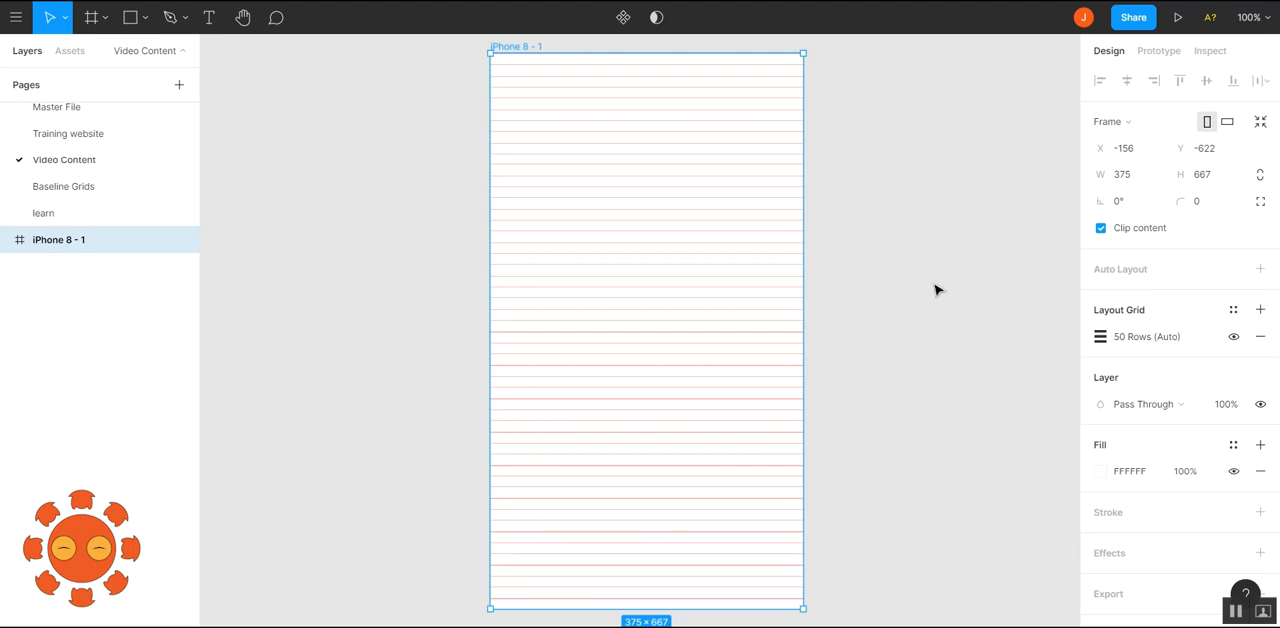